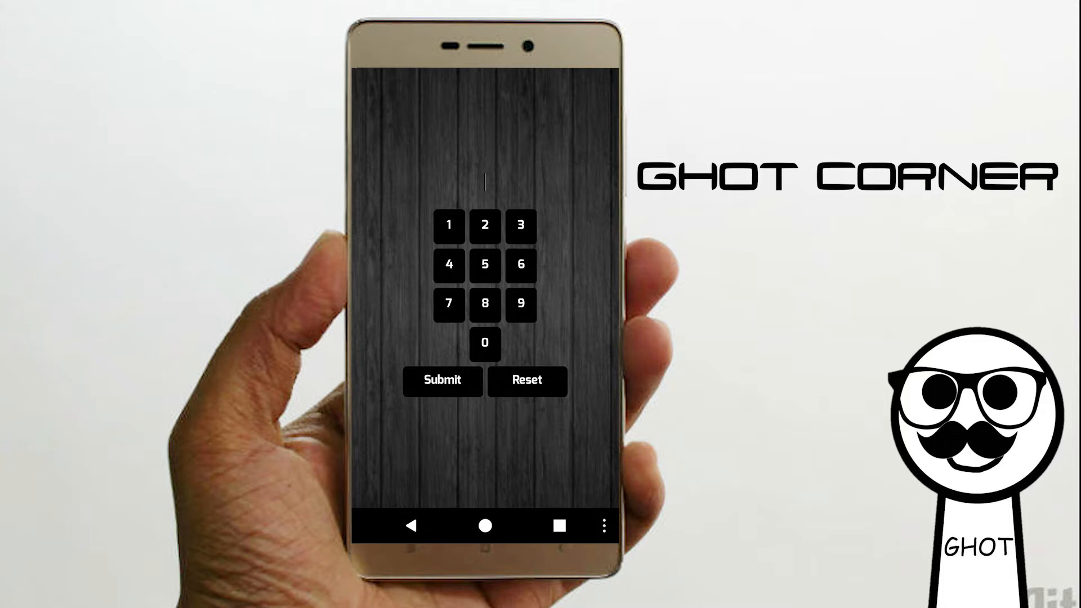
# - Enter digits on the keypad and submit the passcode
pyautogui.click(449, 304)
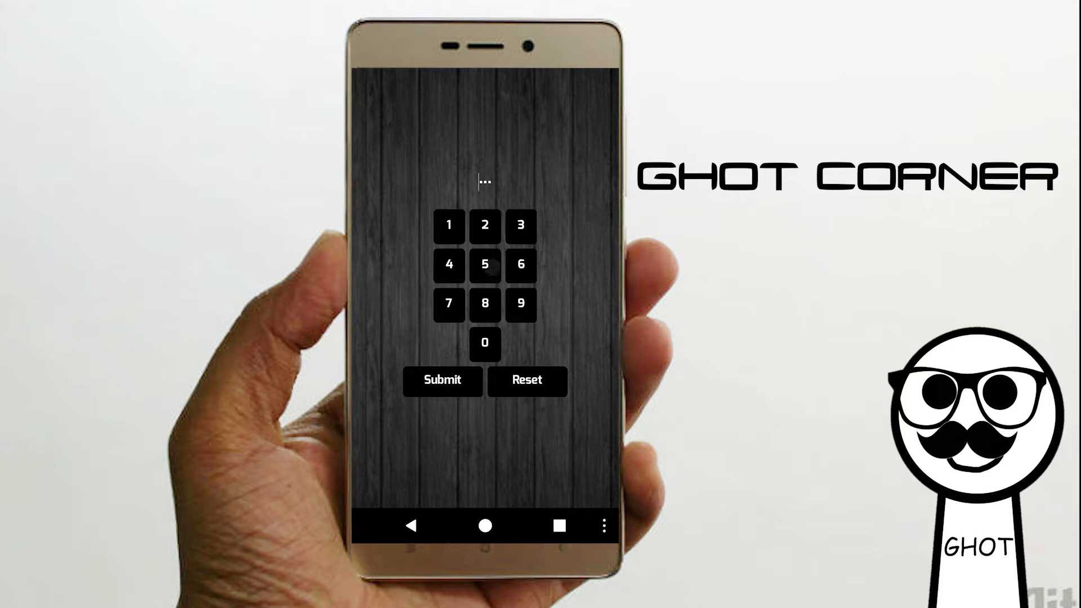
pyautogui.click(486, 265)
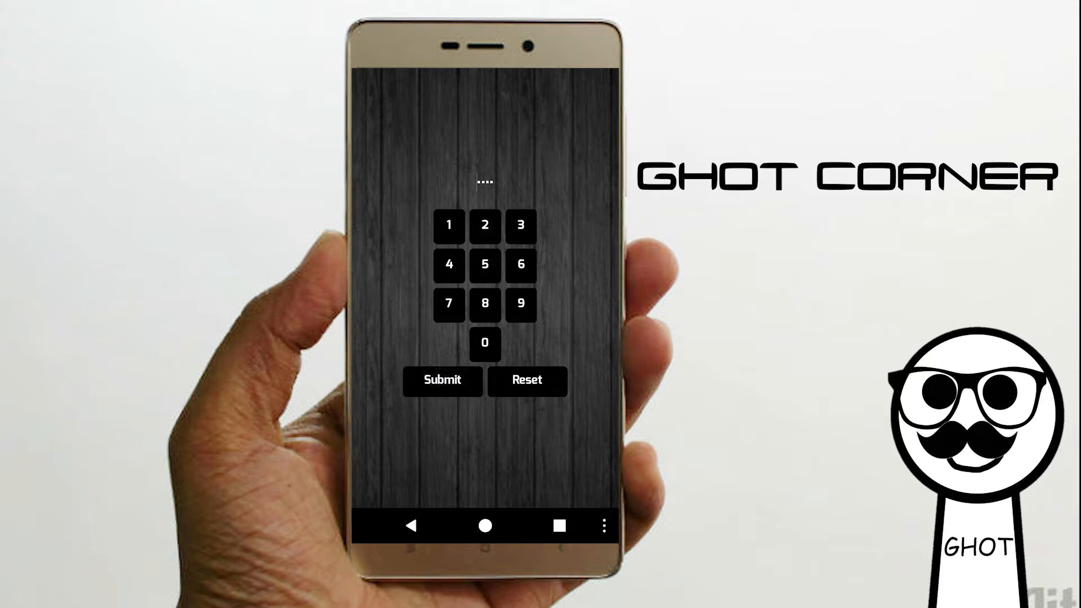
pyautogui.click(442, 381)
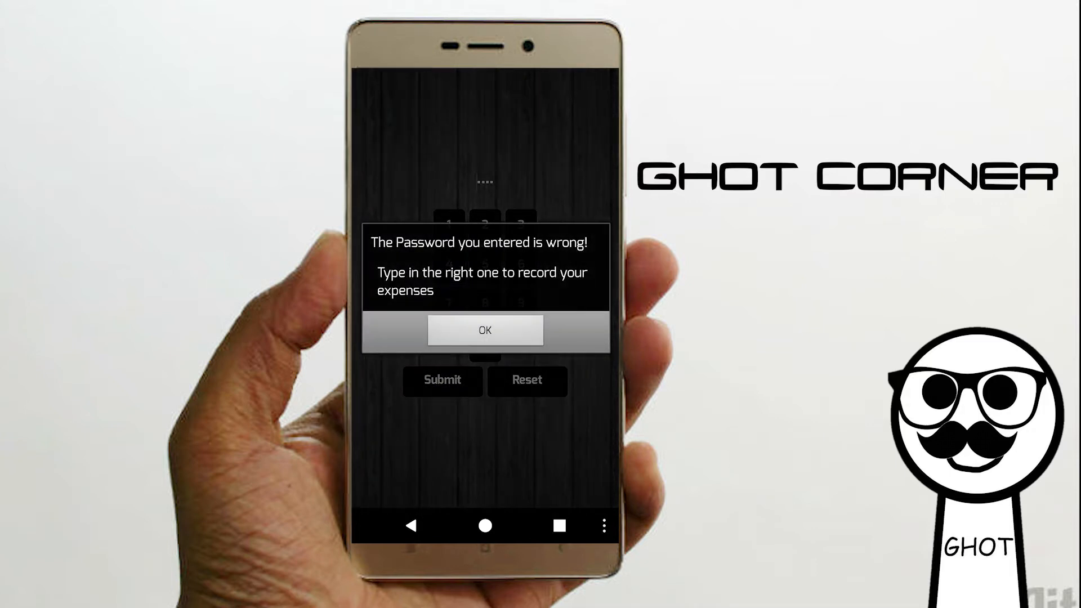
# - Dismiss the wrong-password warning, leaving the four-digit entry on screen
pyautogui.click(485, 331)
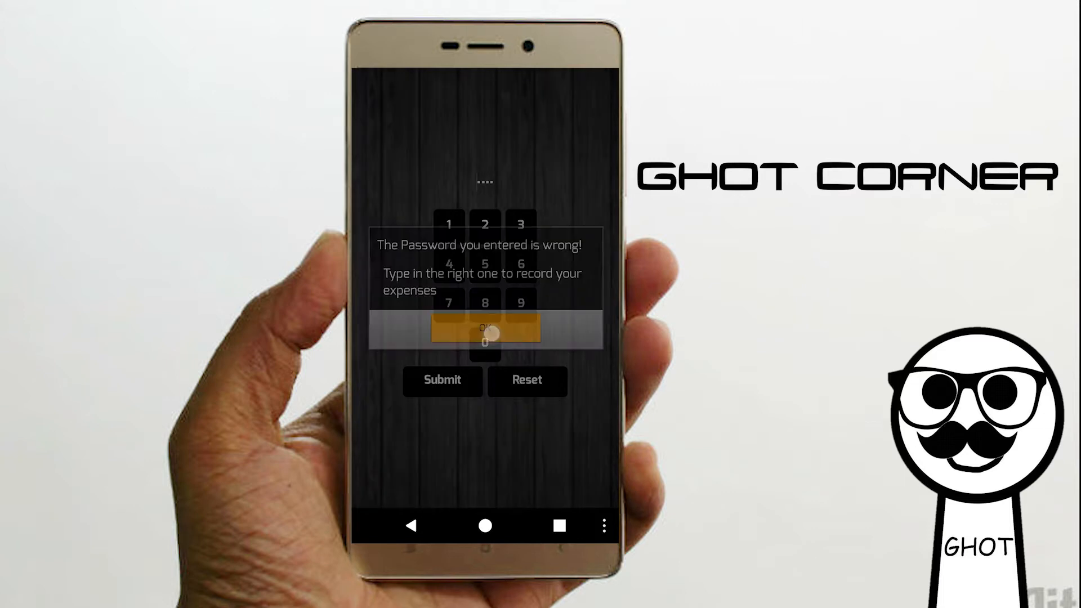
pyautogui.click(486, 329)
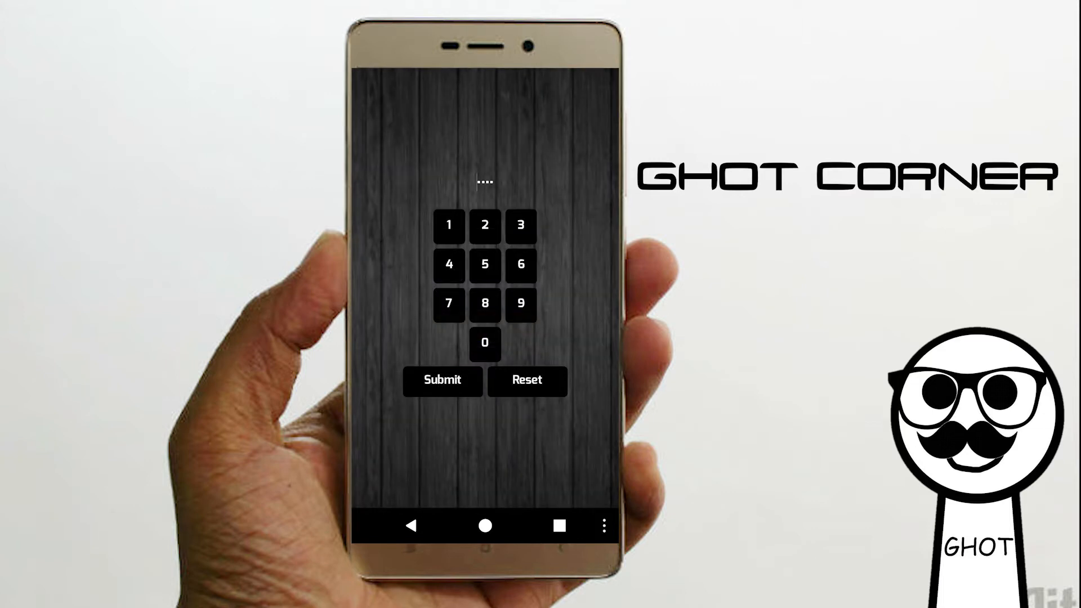
pyautogui.click(526, 381)
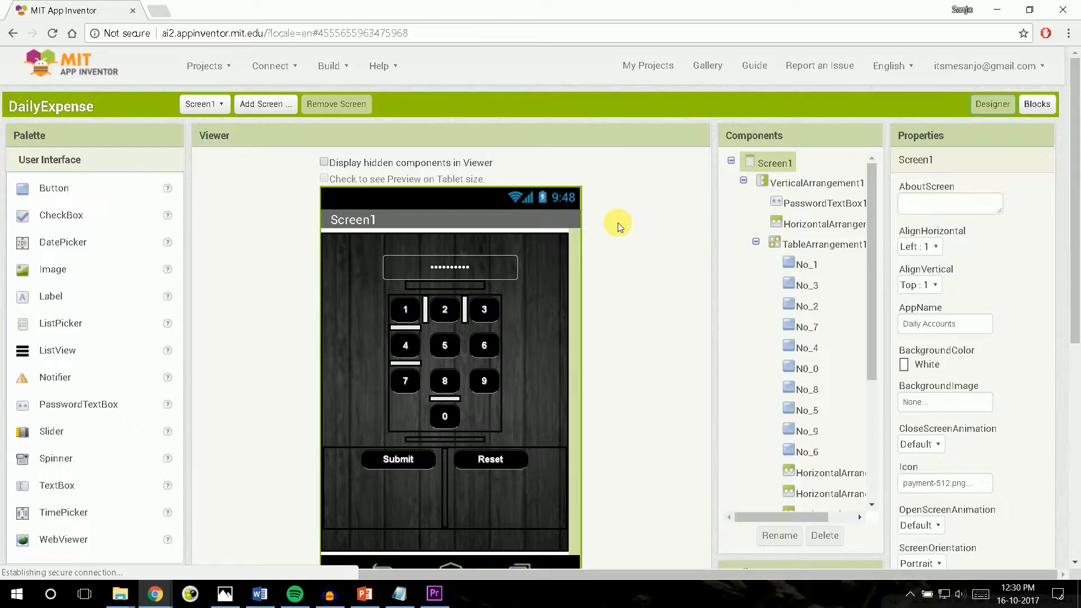
pyautogui.moveTo(957, 105)
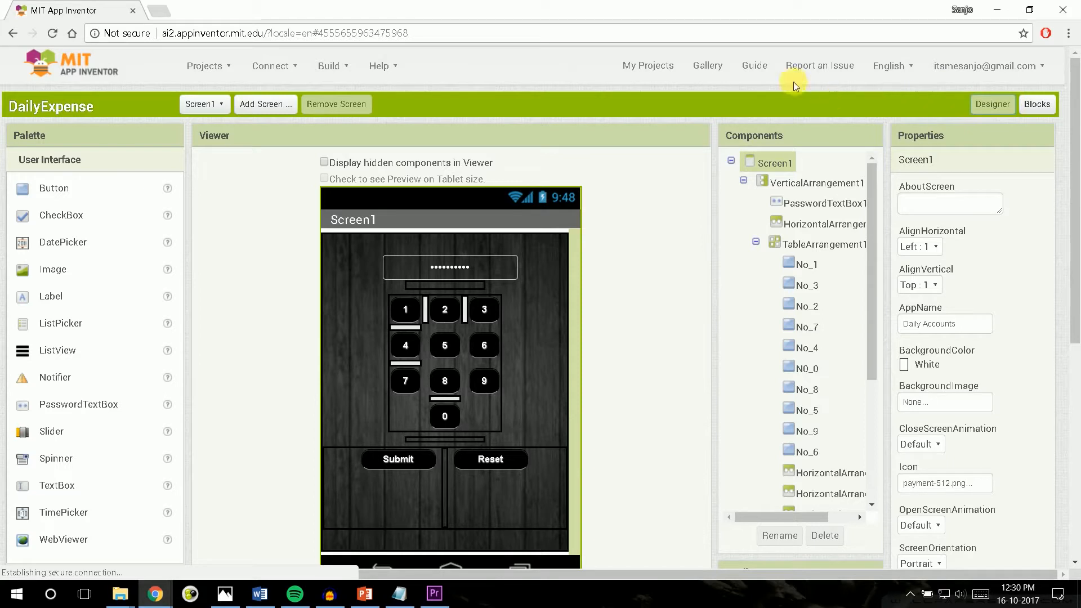
pyautogui.moveTo(730, 93)
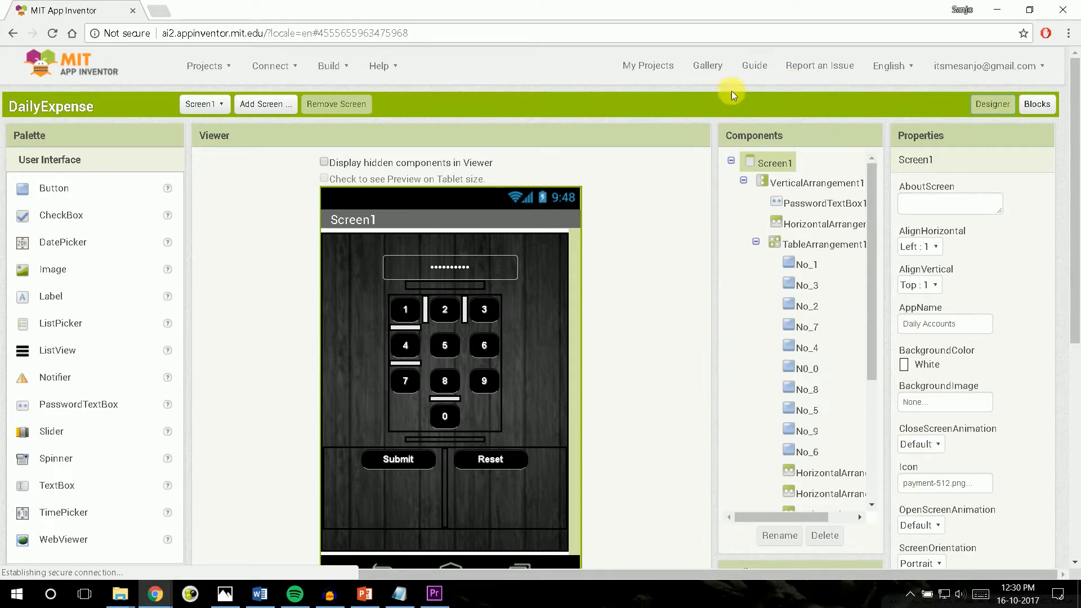
pyautogui.moveTo(1064, 447)
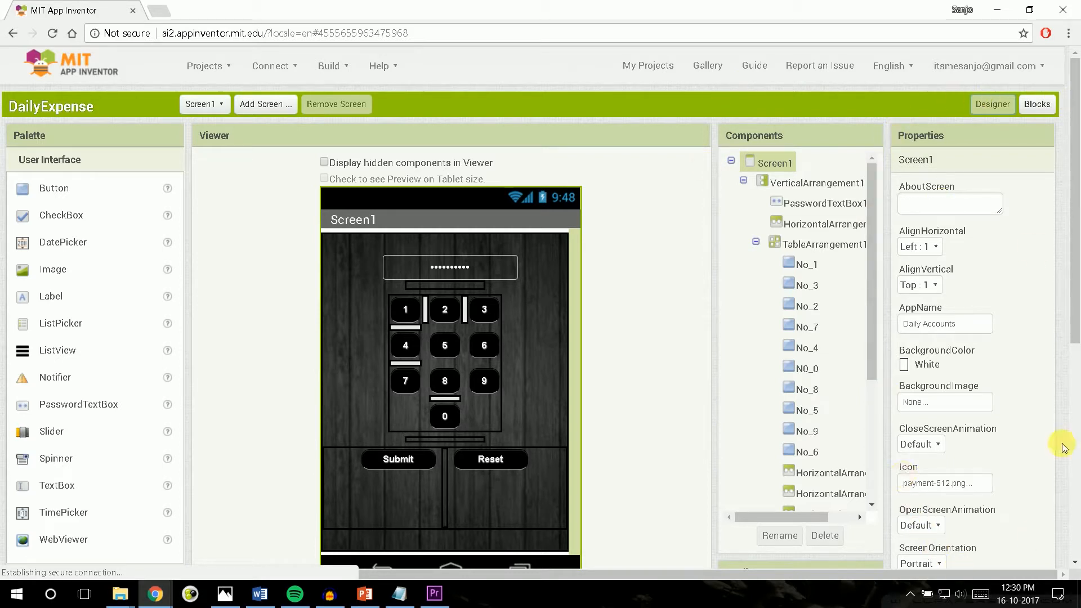
pyautogui.moveTo(261, 276)
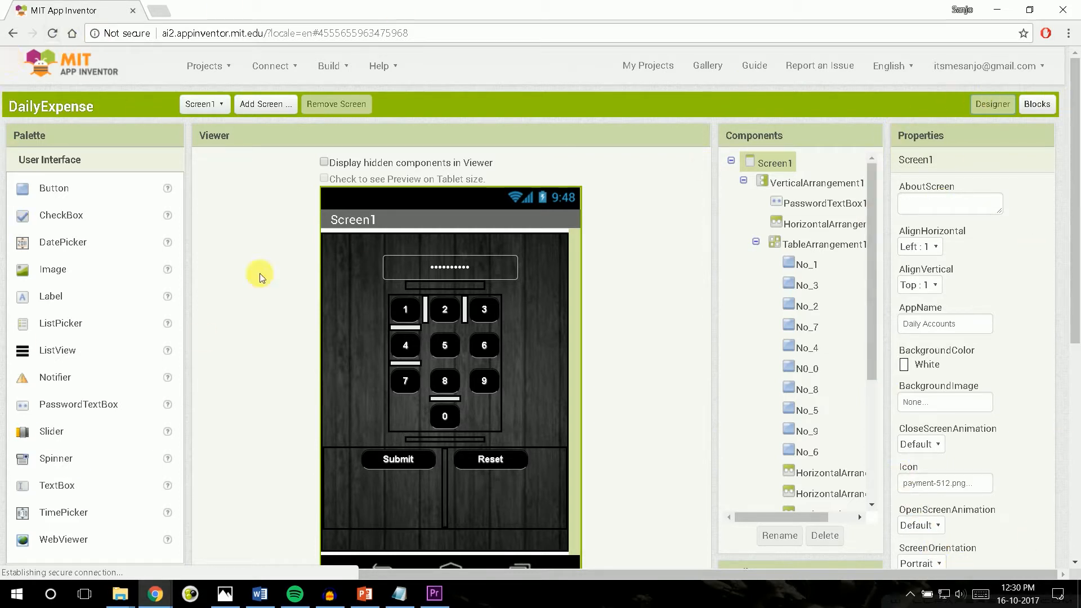
pyautogui.moveTo(585, 147)
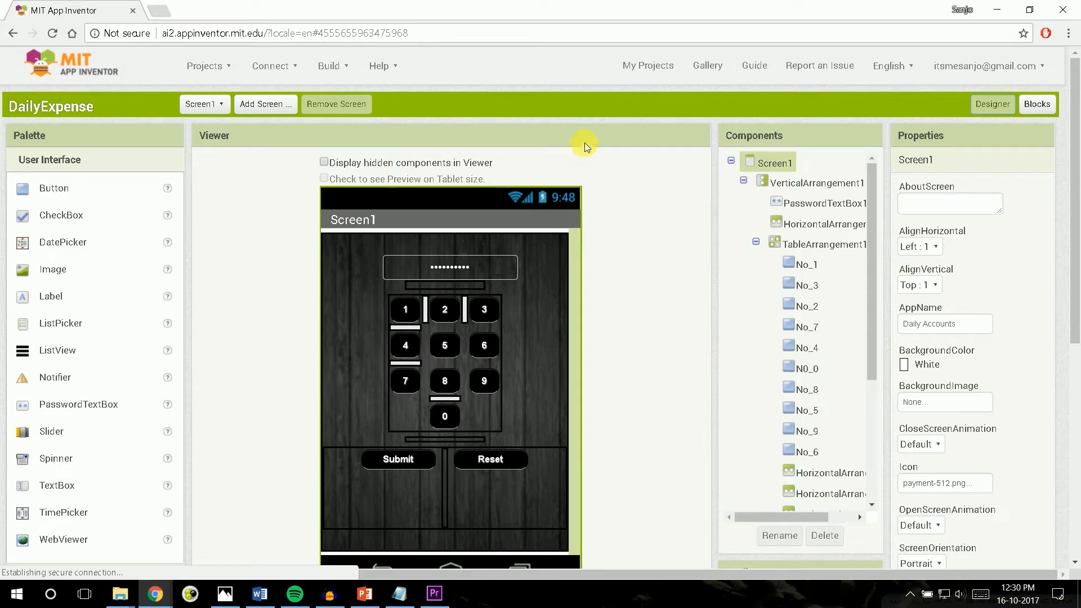
pyautogui.moveTo(633, 145)
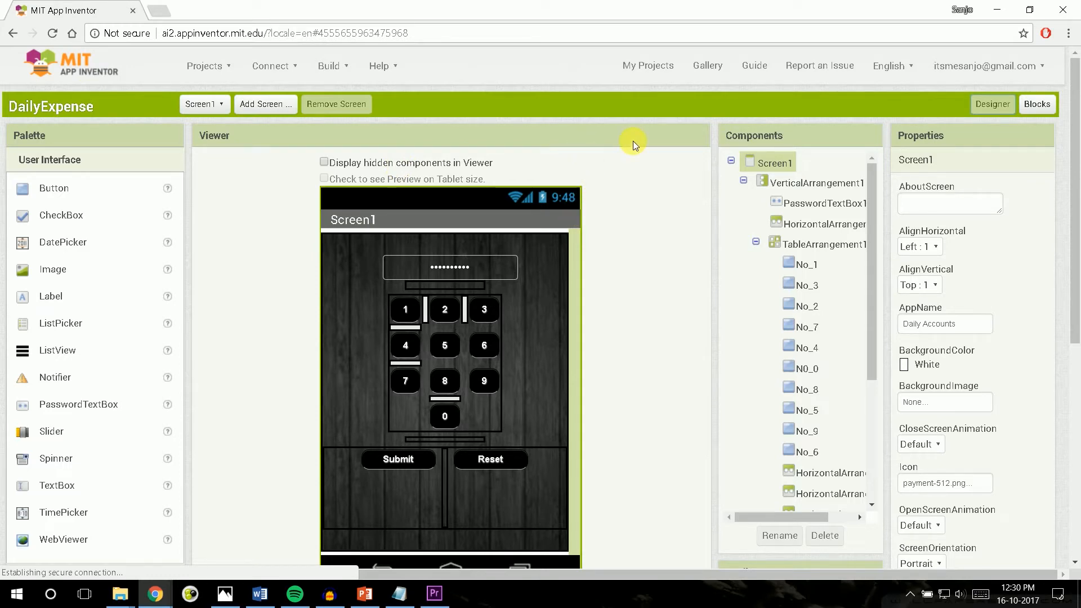
pyautogui.moveTo(553, 277)
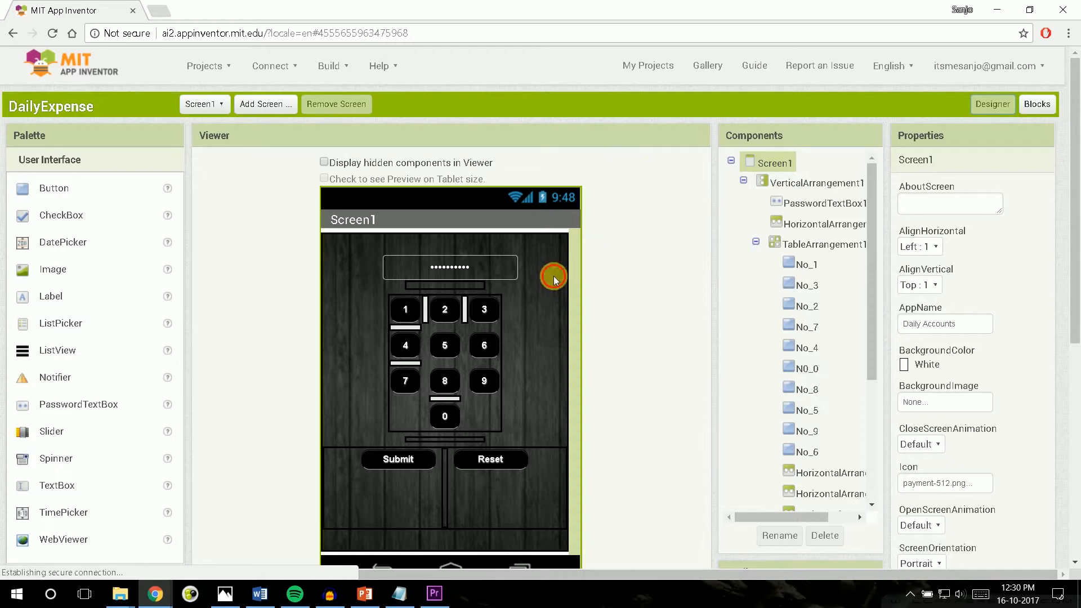
pyautogui.click(816, 182)
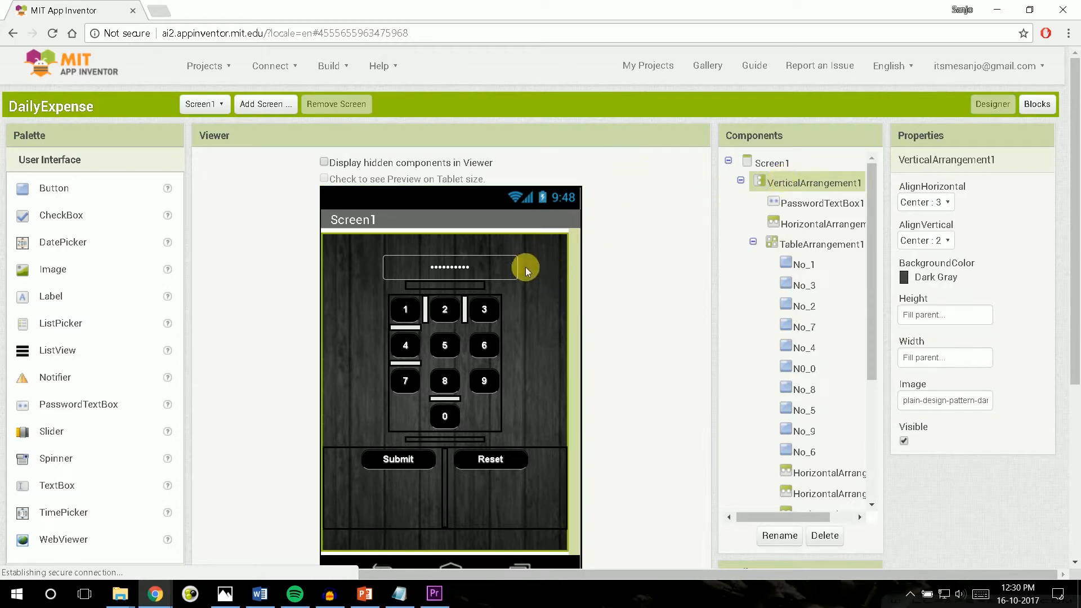
pyautogui.click(821, 202)
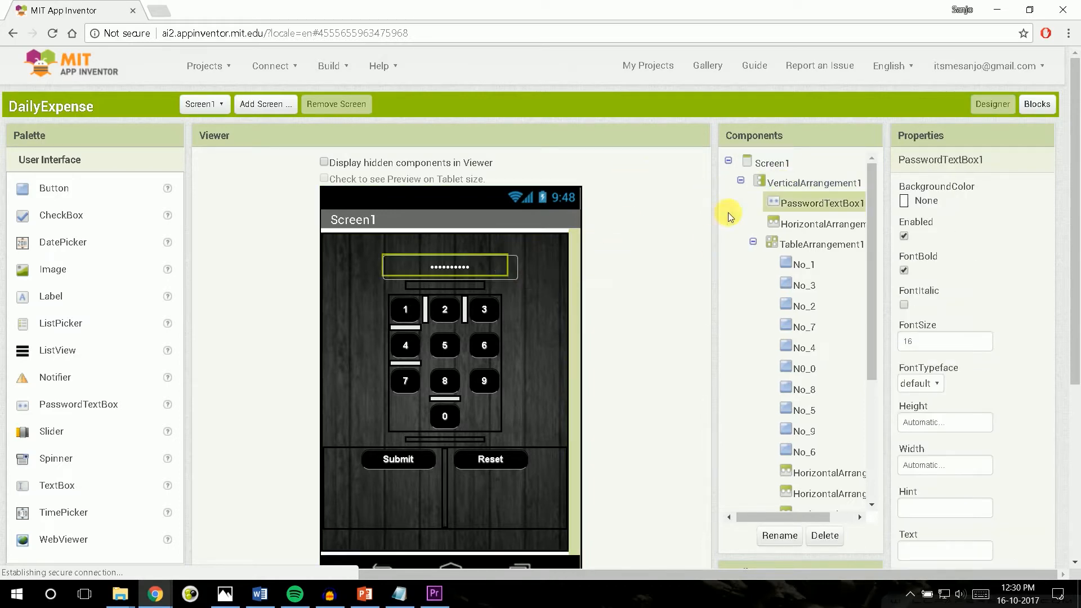
pyautogui.moveTo(486, 366)
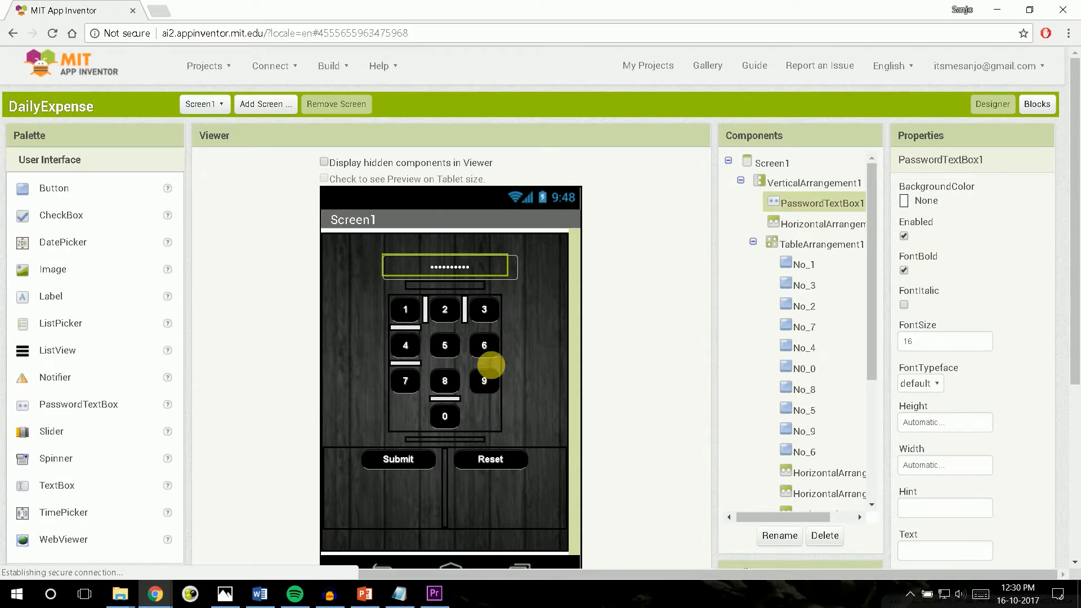
pyautogui.click(824, 488)
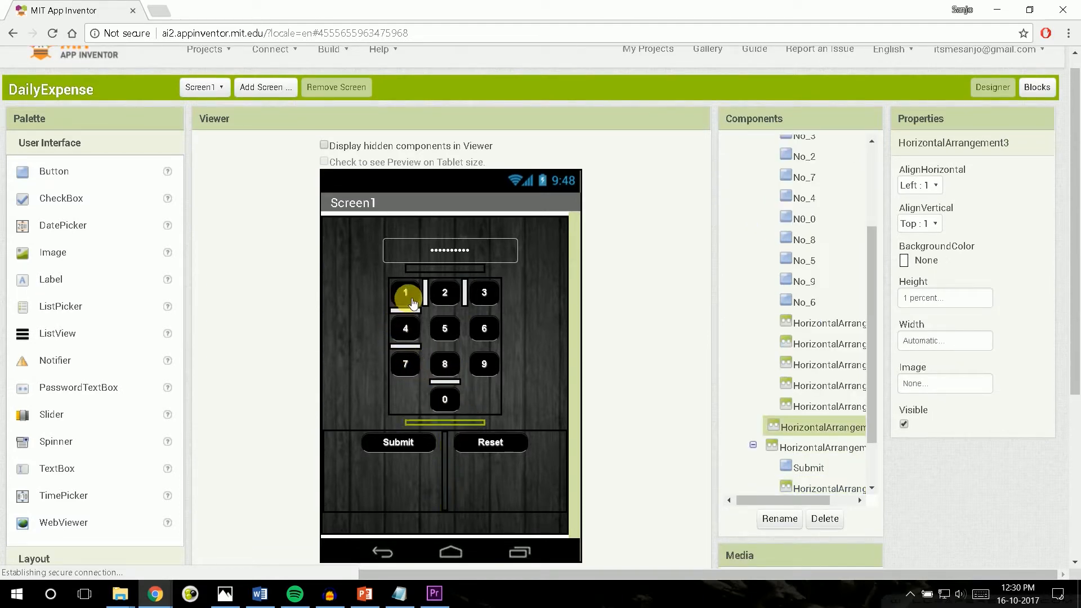
pyautogui.click(404, 292)
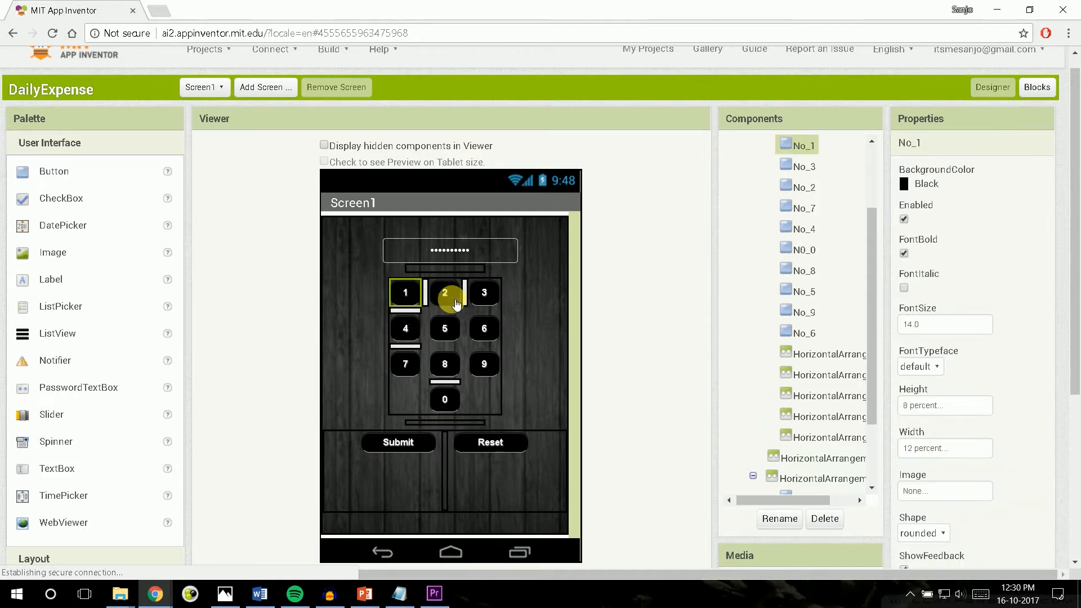
pyautogui.click(483, 292)
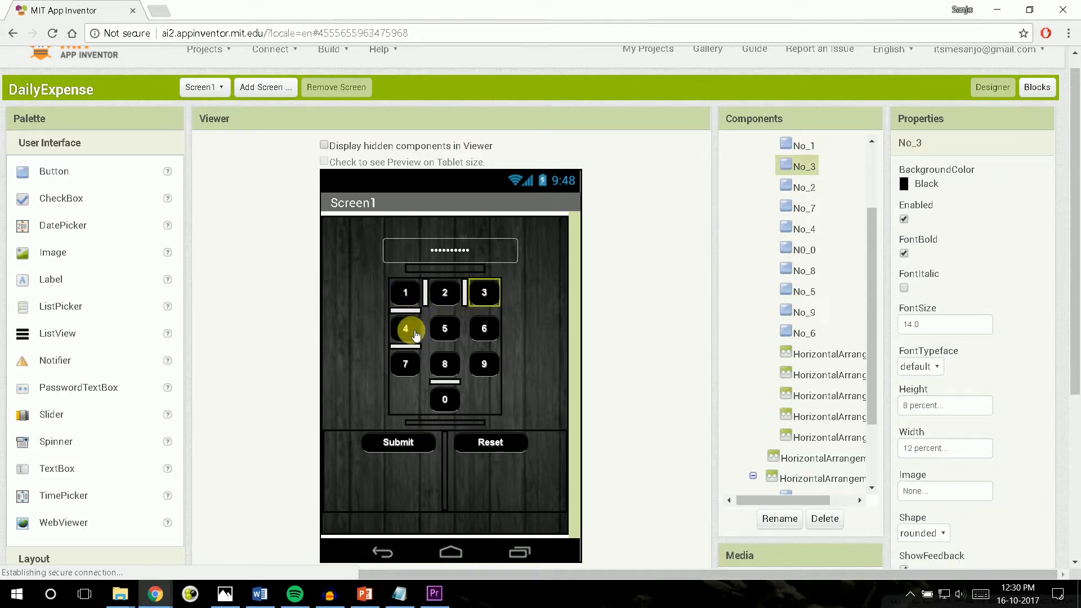
pyautogui.click(483, 328)
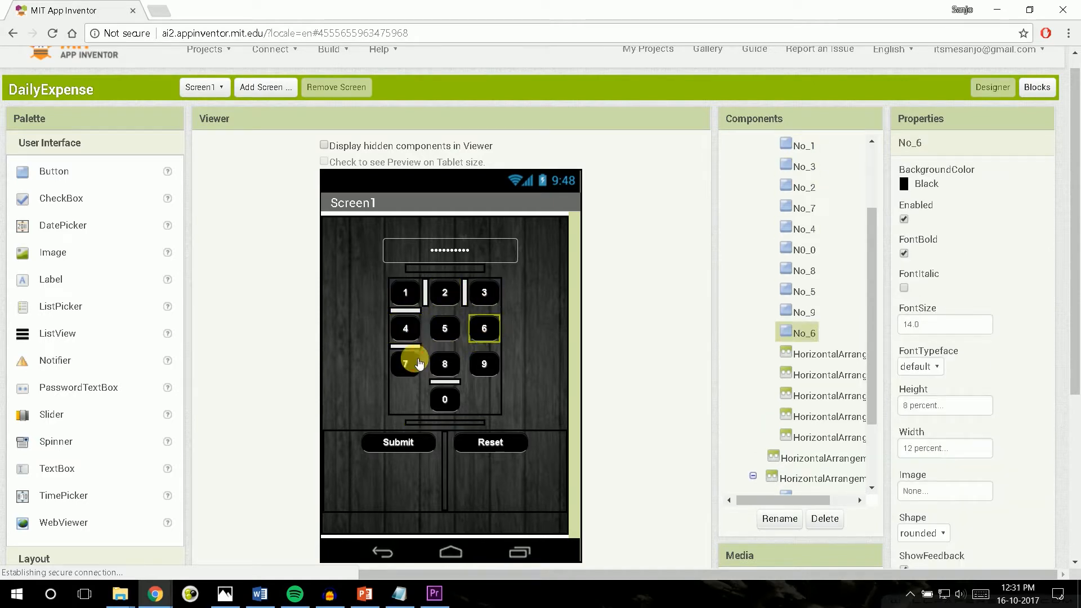
pyautogui.click(820, 145)
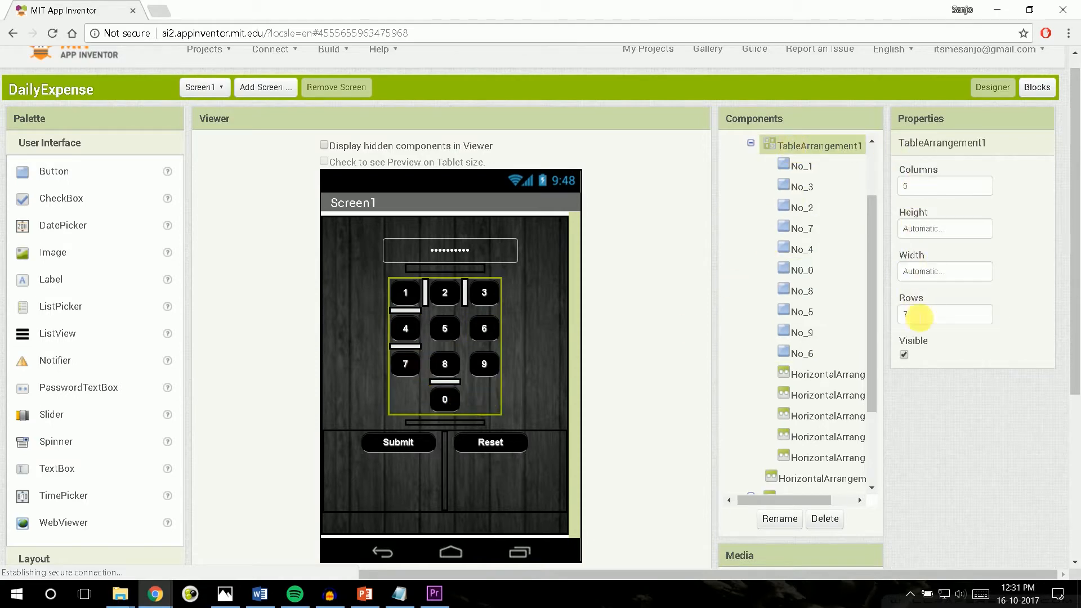
pyautogui.click(398, 442)
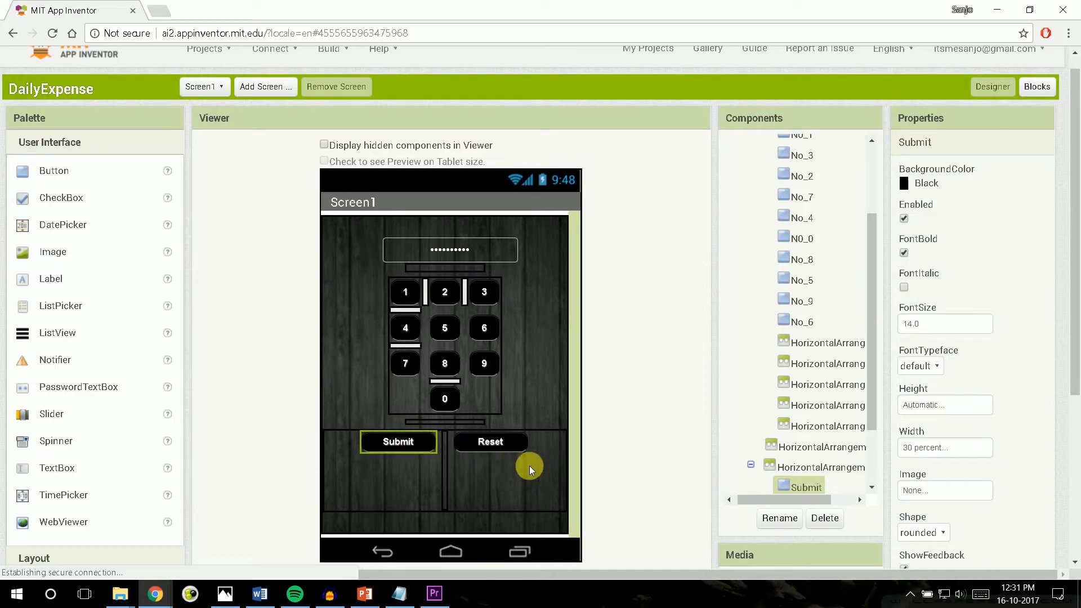
pyautogui.moveTo(501, 463)
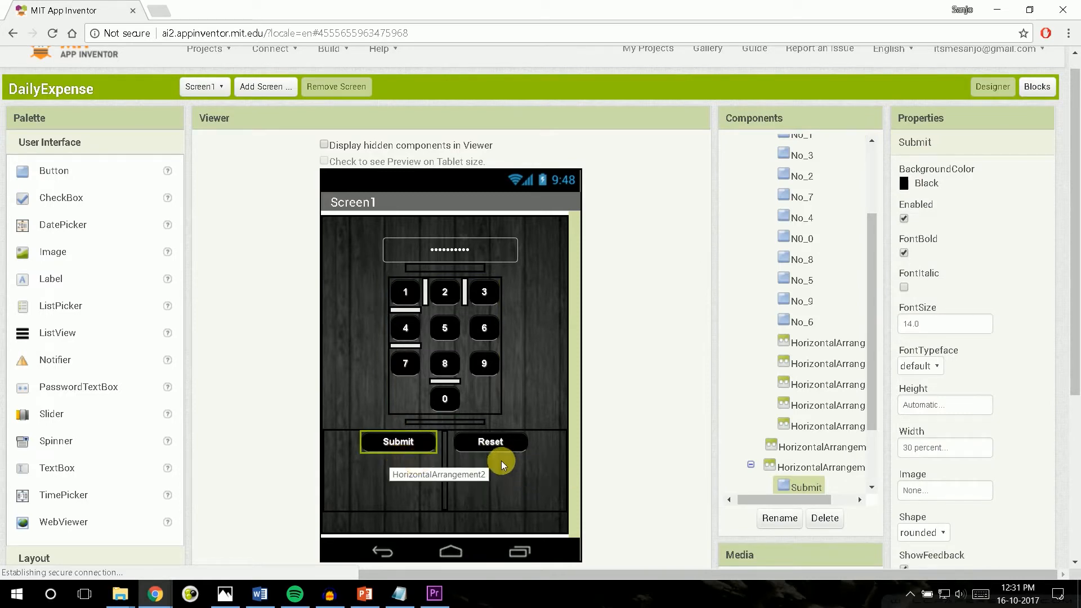
pyautogui.click(489, 442)
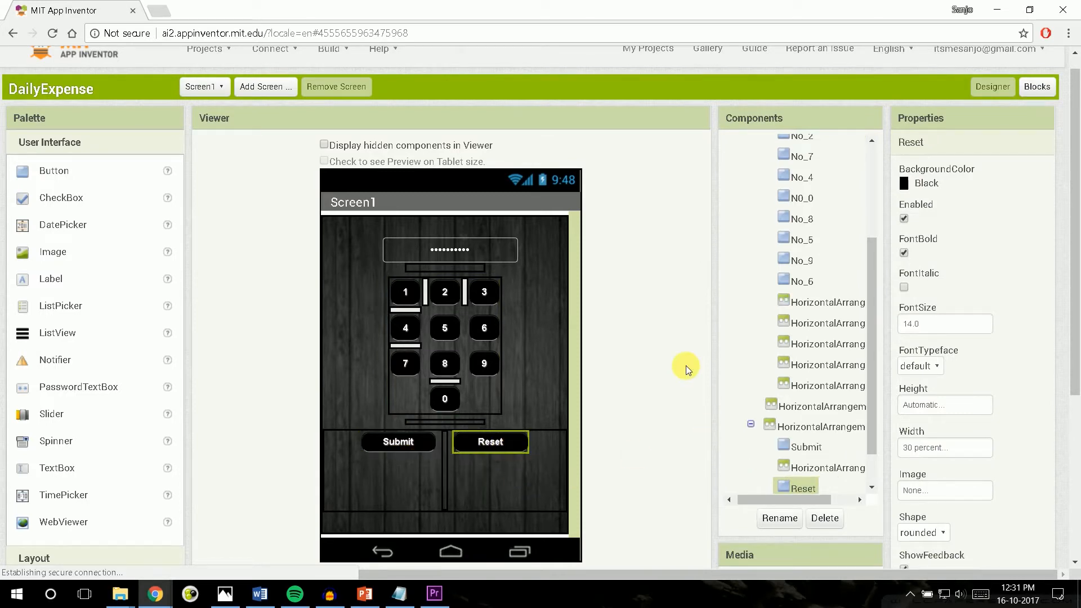
pyautogui.moveTo(490, 442)
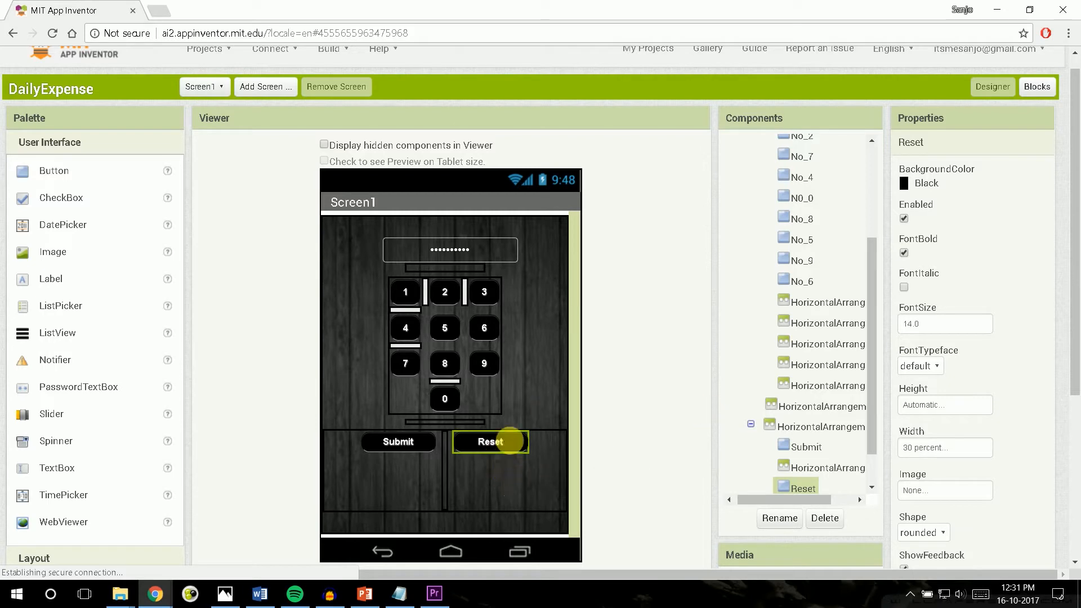
pyautogui.moveTo(660, 405)
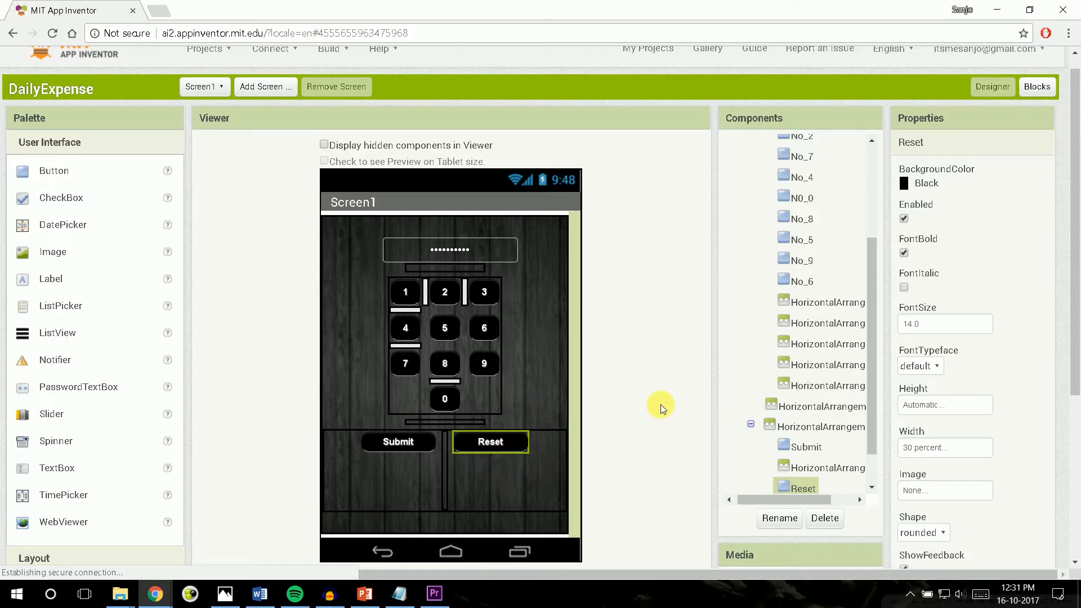
pyautogui.scroll(-3)
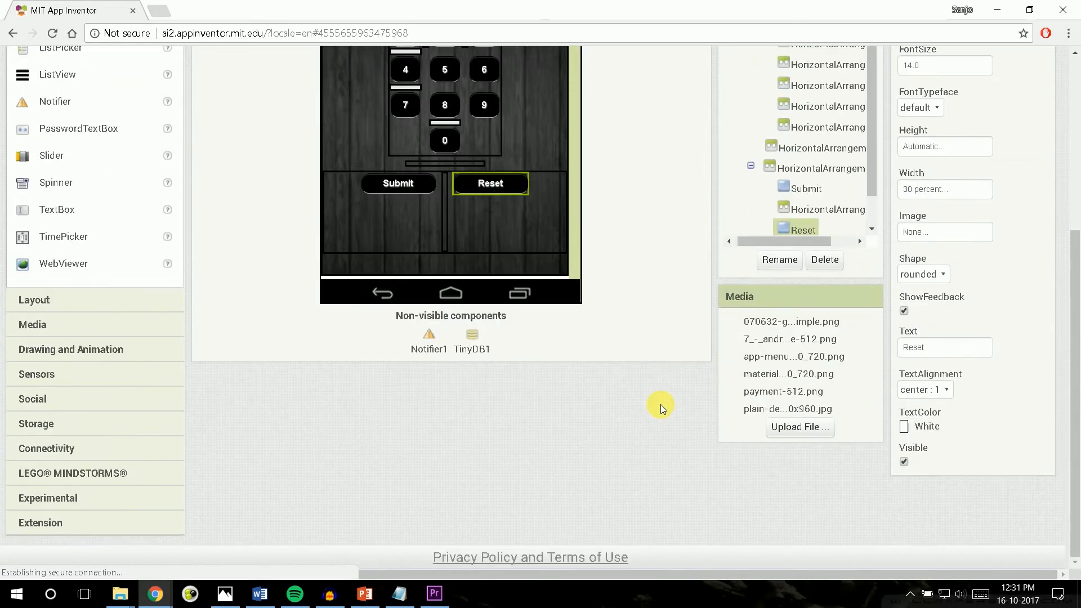
pyautogui.scroll(3)
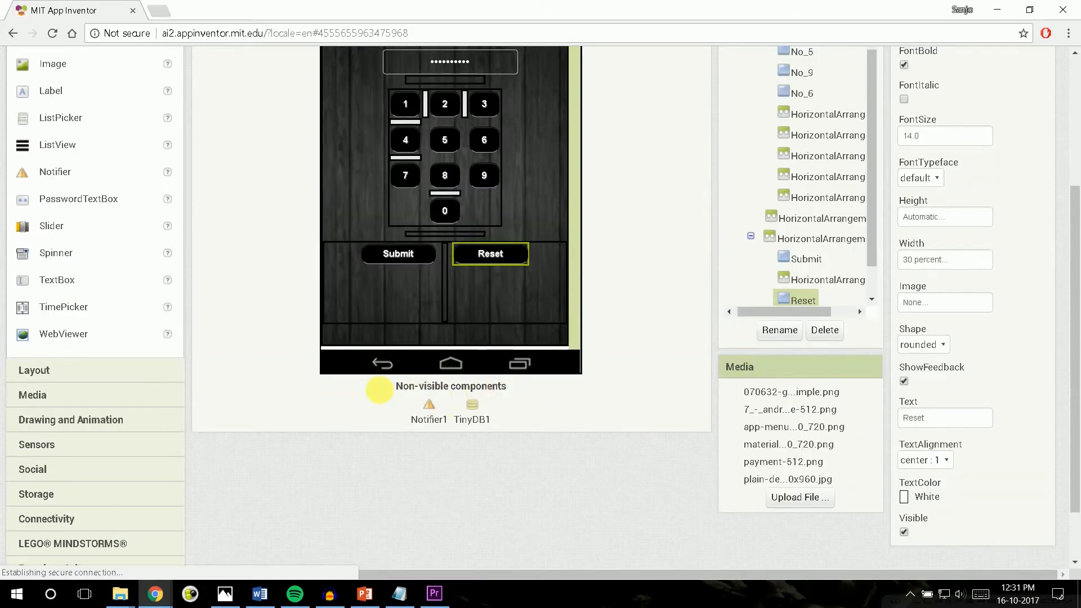
pyautogui.moveTo(429, 406)
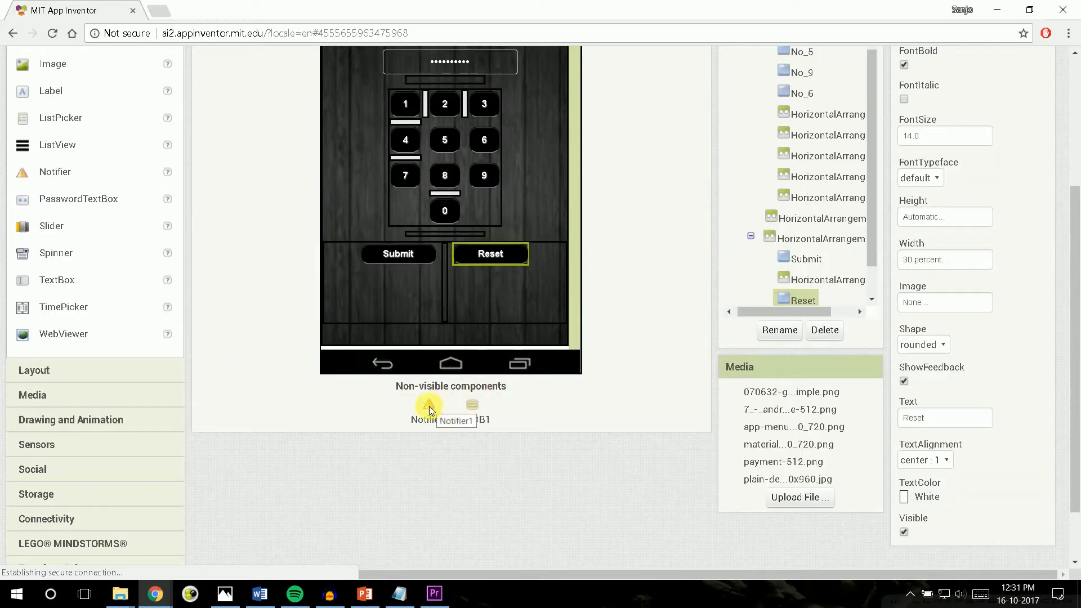
pyautogui.click(427, 405)
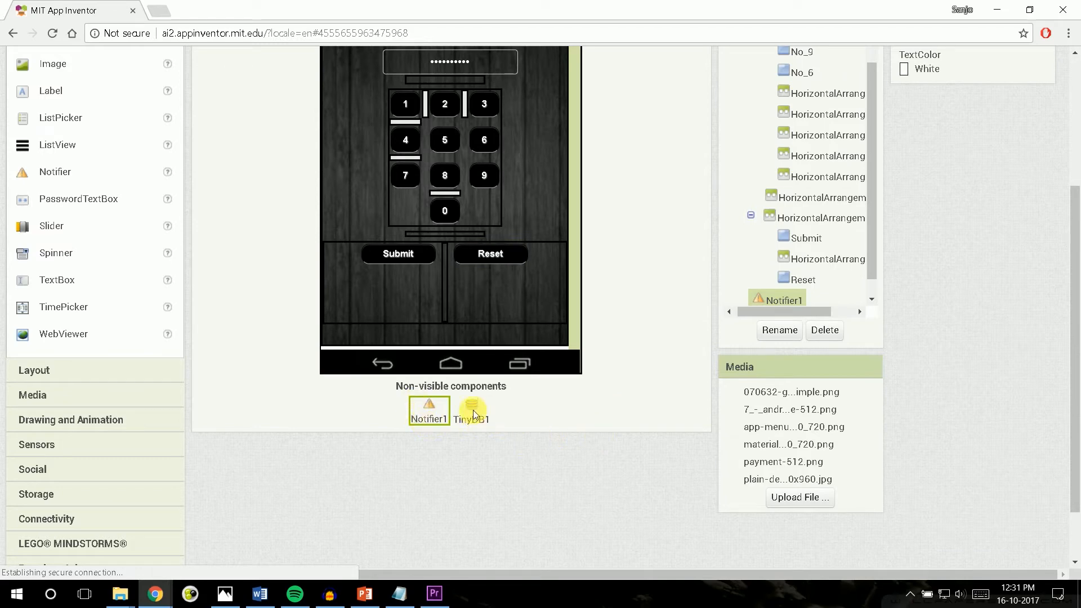
pyautogui.click(472, 411)
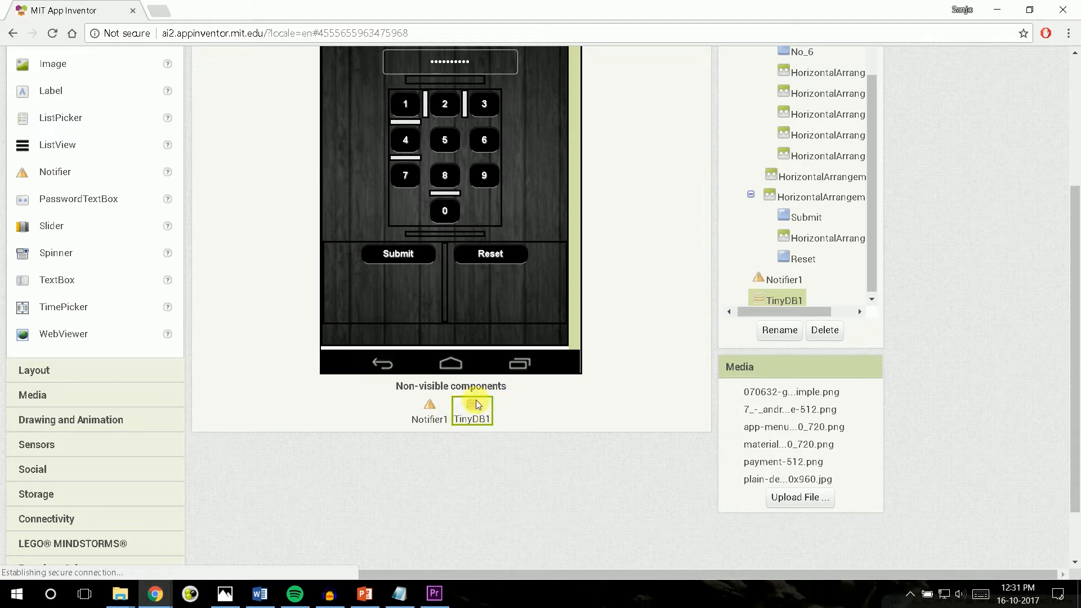
pyautogui.scroll(3)
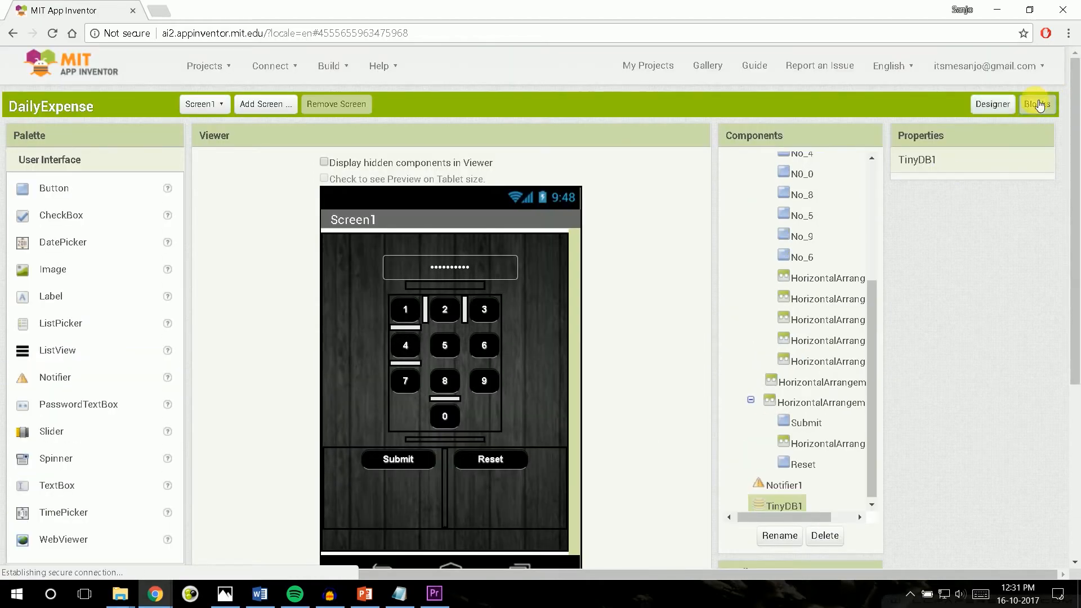
# - Switch to the Blocks editor showing Screen1.Initialize storing and loading the TinyDB password
pyautogui.click(1037, 104)
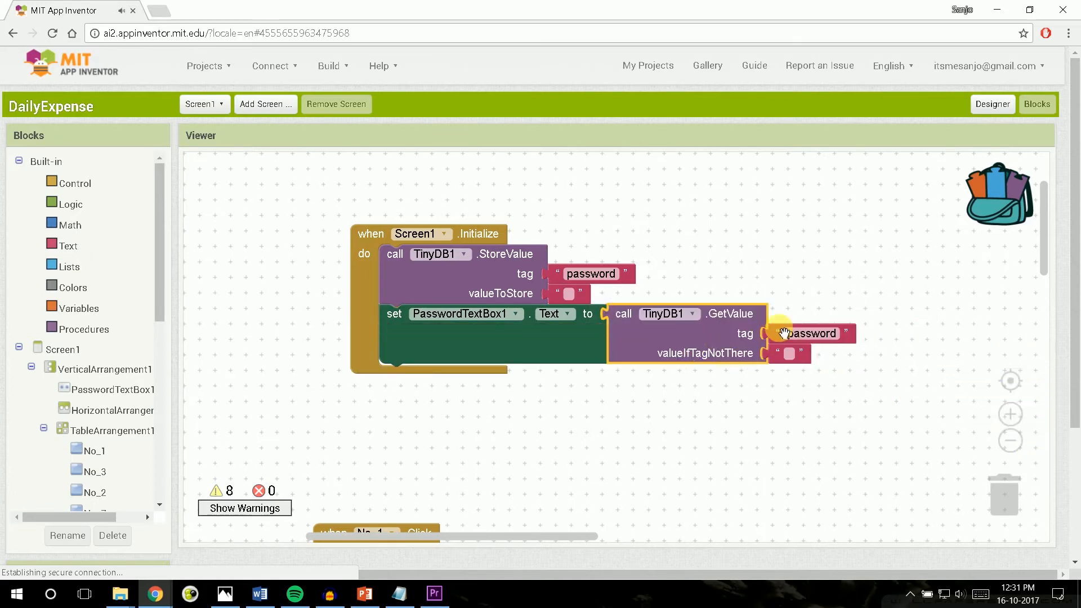
pyautogui.moveTo(730, 405)
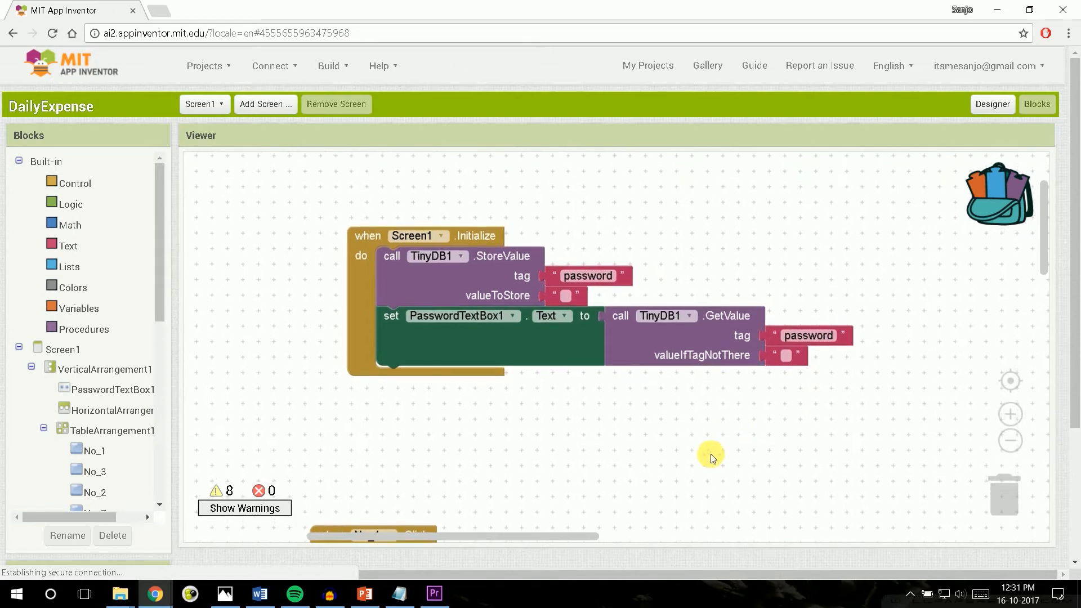
pyautogui.moveTo(851, 343)
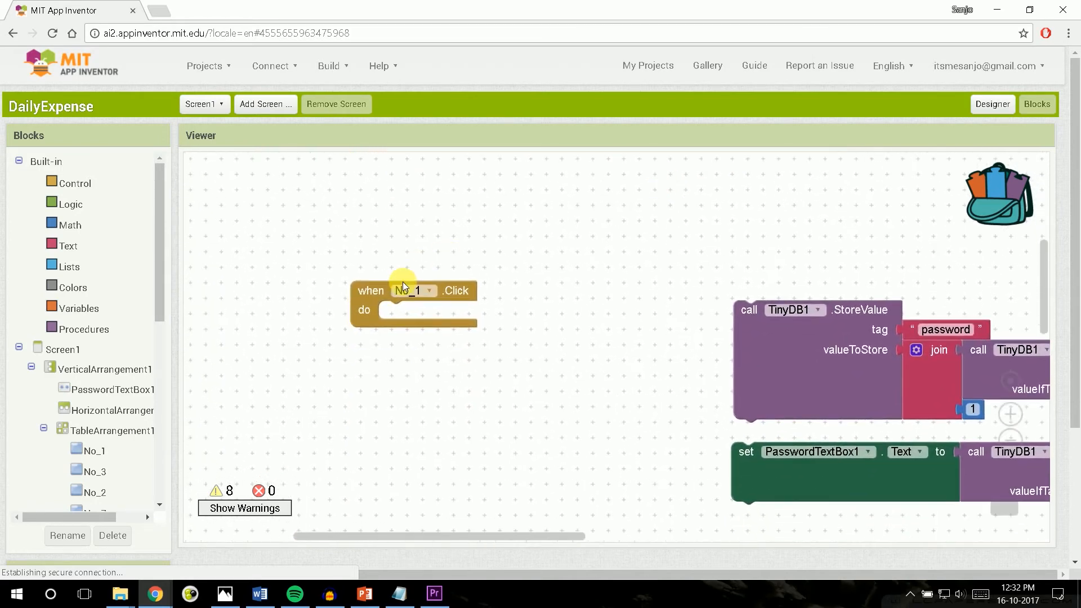
# - Snap the StoreValue join-with-1 and set PasswordTextBox1.Text blocks into when No_1.Click
pyautogui.moveTo(406, 289); pyautogui.dragTo(387, 273)
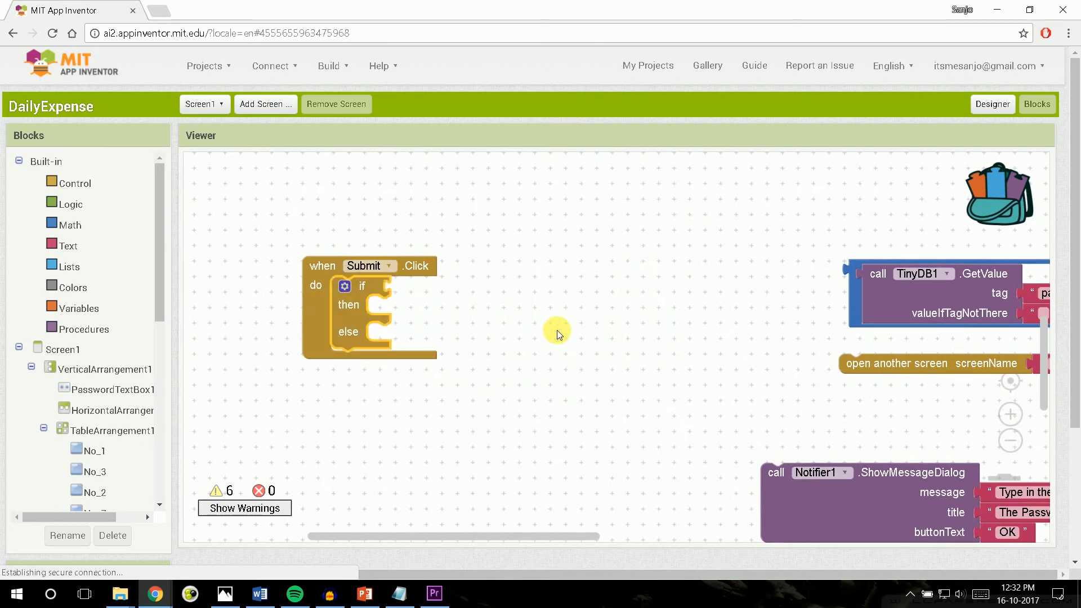
pyautogui.moveTo(855, 306)
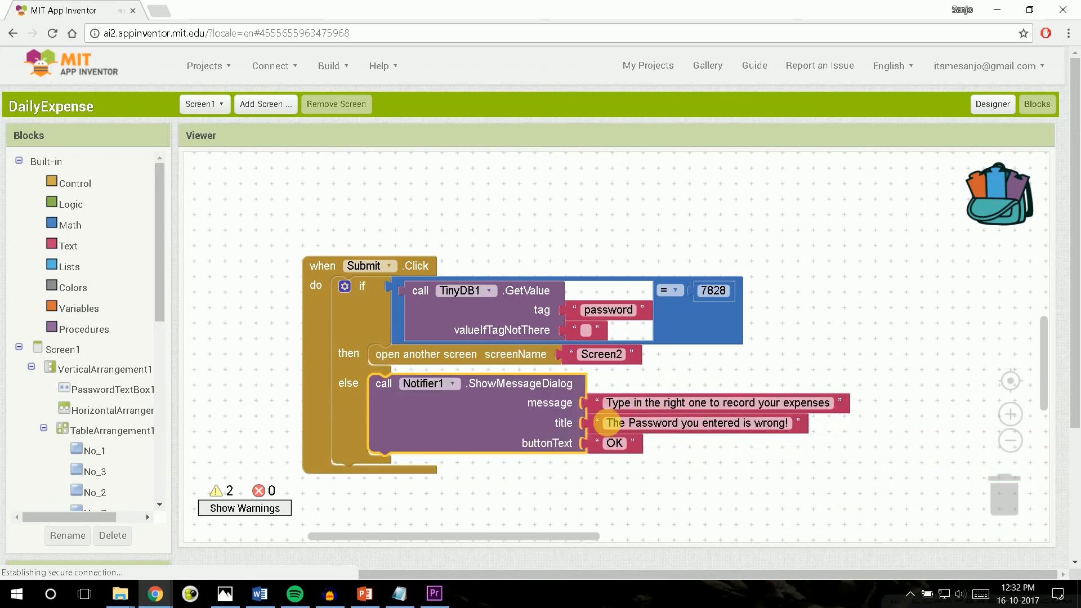
pyautogui.moveTo(672, 388)
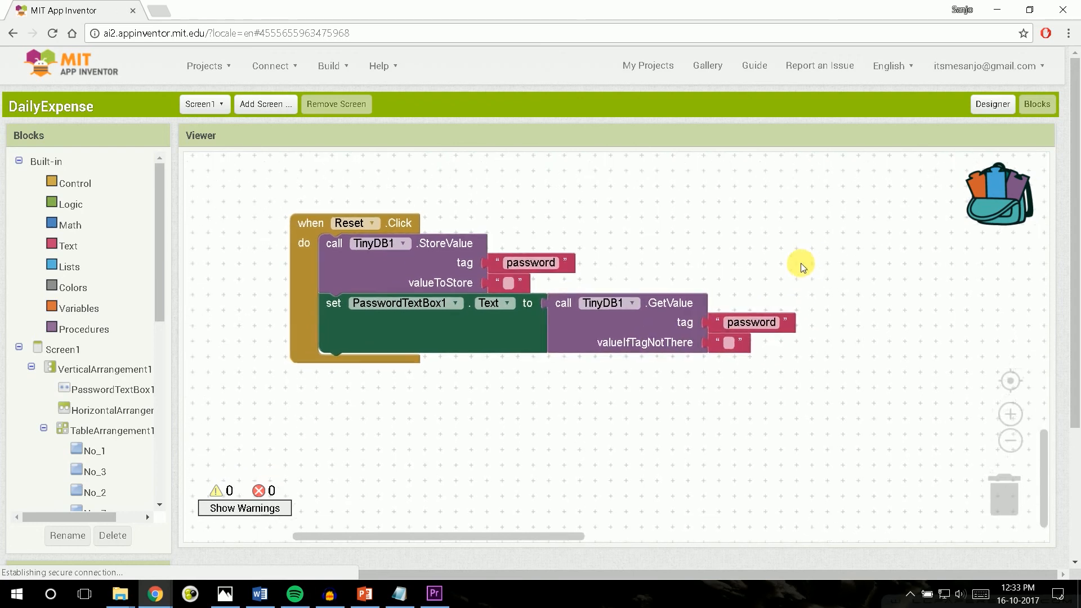
pyautogui.moveTo(610, 267)
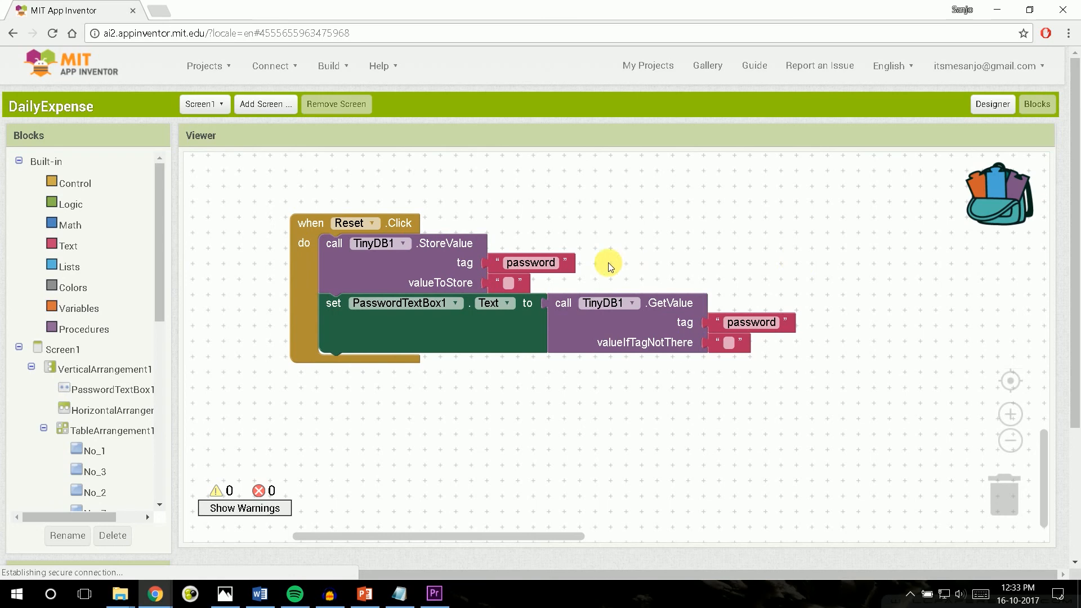
pyautogui.moveTo(791, 374)
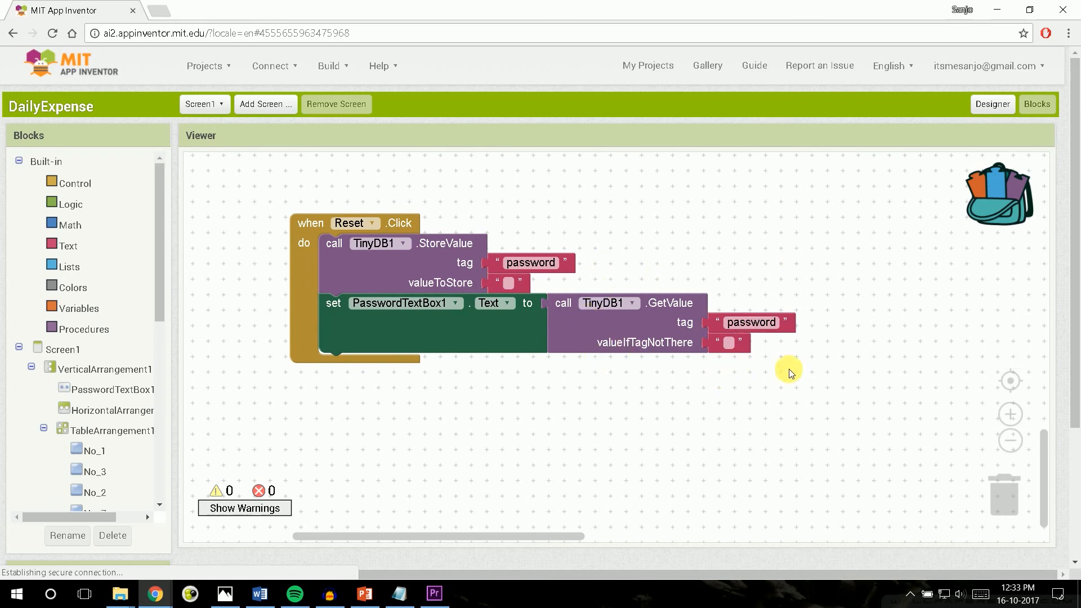